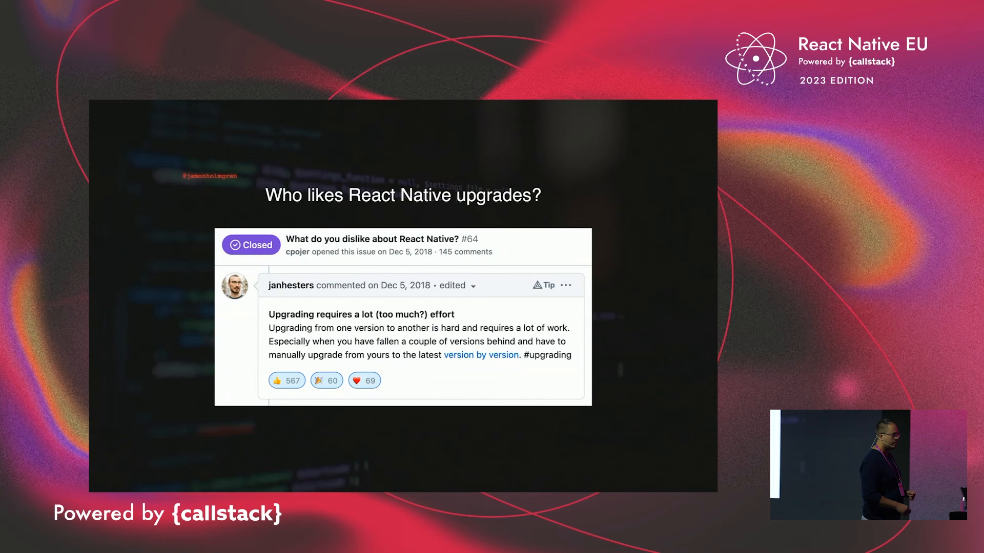
Step: Show Flame's --help output, then draft 'flame upgrade react-native --to=0.72.4' without sending it
{"action": "key", "text": "Right"}
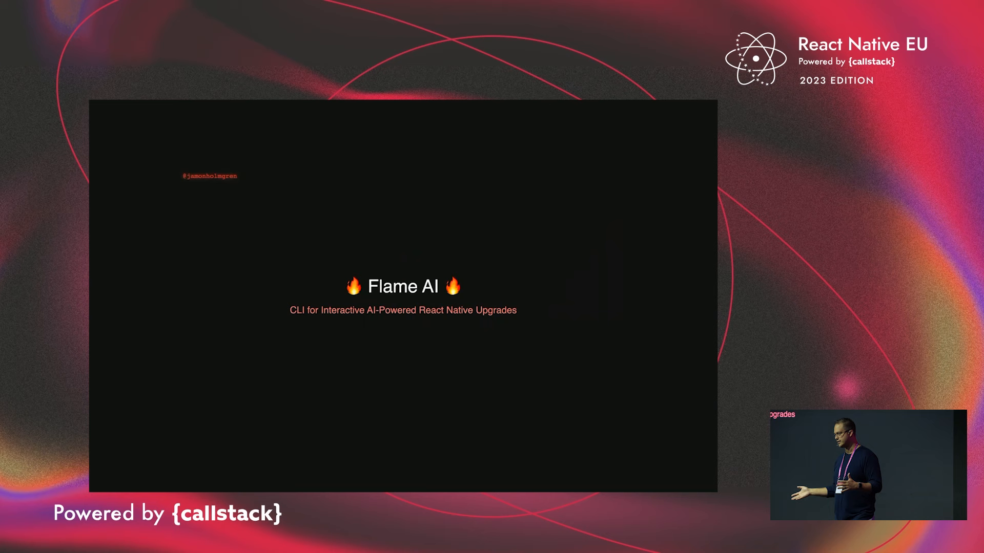
{"action": "key", "text": "Right"}
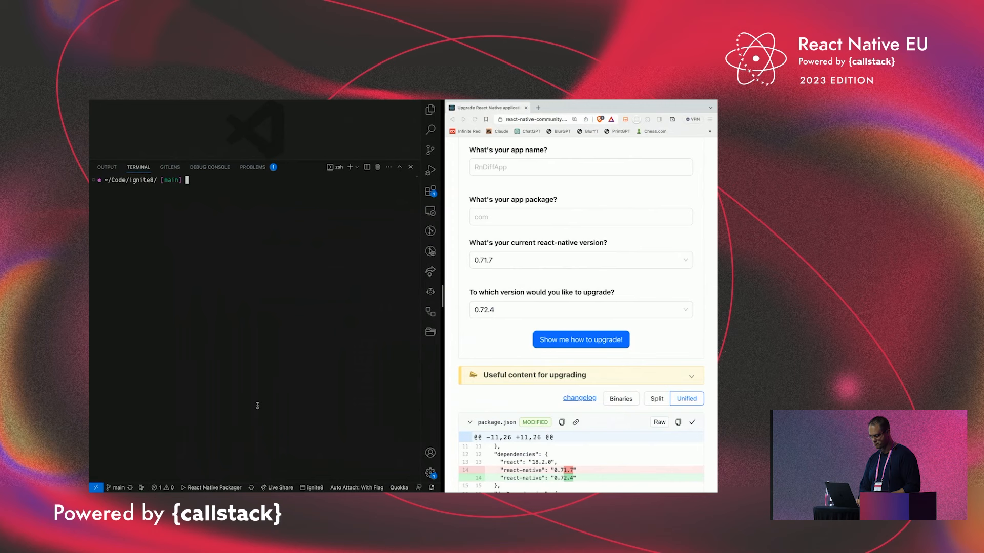
{"action": "type", "text": "flame"}
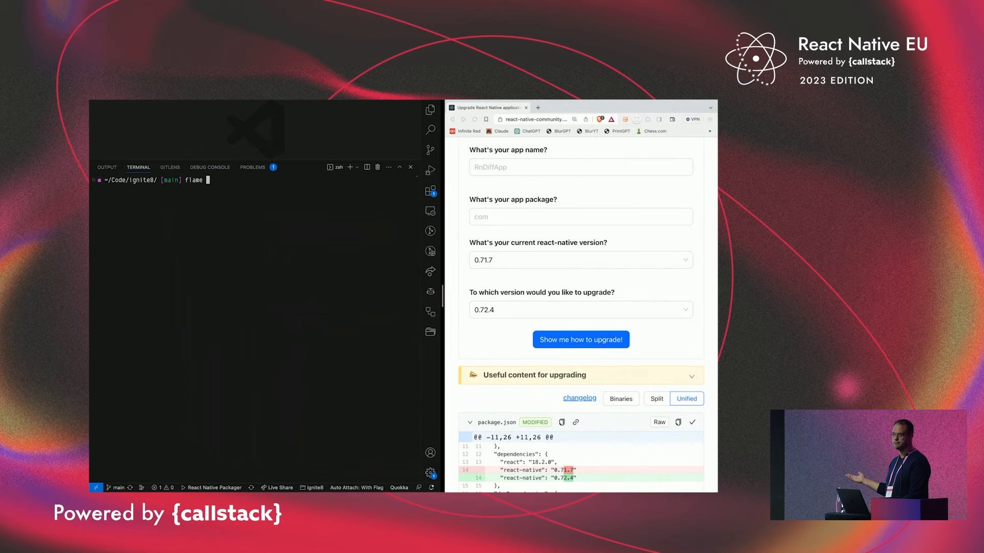
{"action": "type", "text": "--help"}
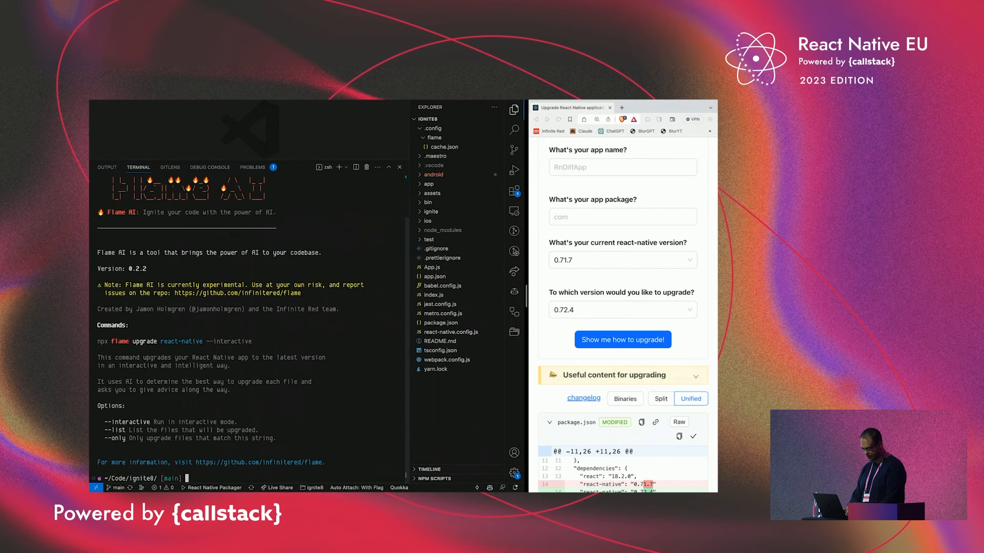
{"action": "type", "text": "flame upgrade react-native"}
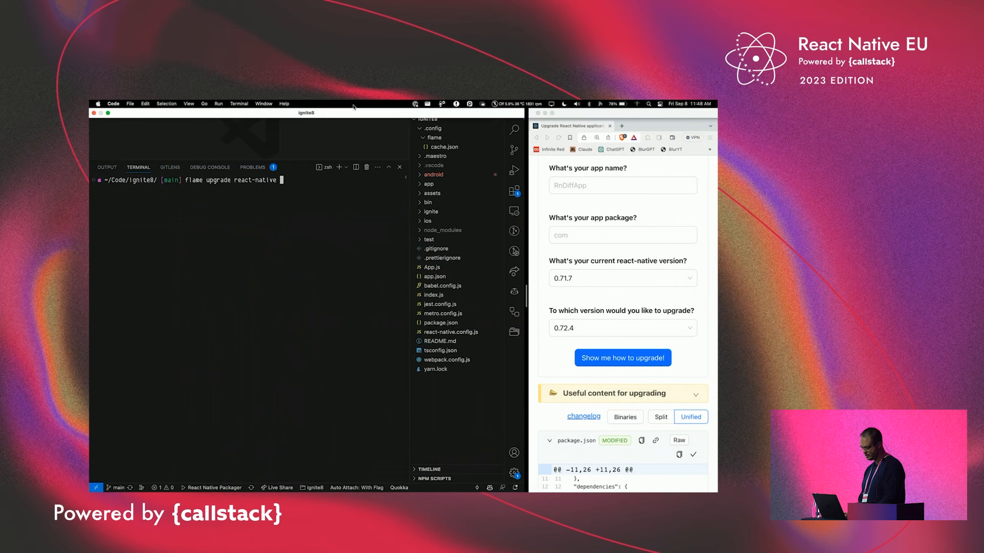
{"action": "type", "text": "--to=0.72.4"}
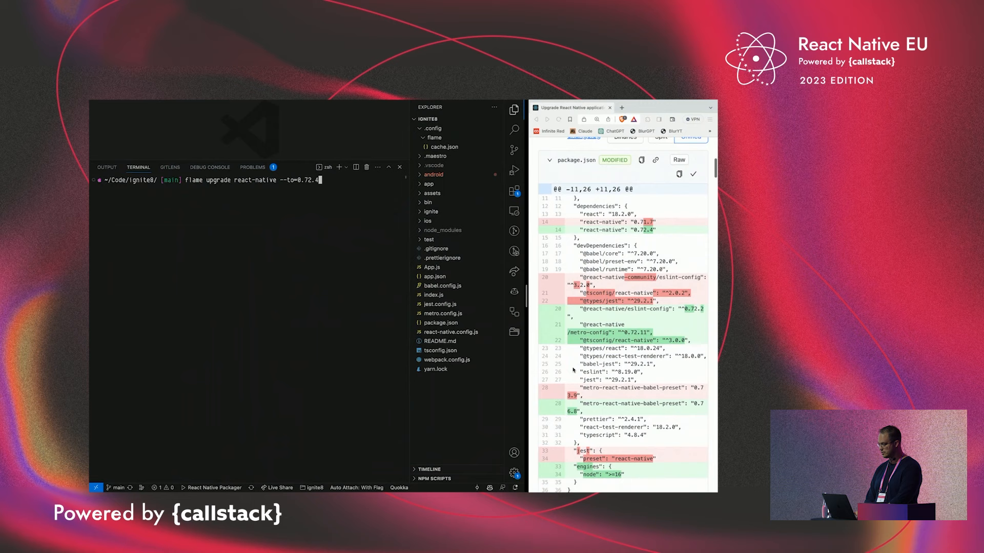
Step: Scroll the Upgrade Helper page down to the package.json diff (0.71.7 to 0.72.4)
{"action": "scroll", "scroll_direction": "down", "scroll_amount": 3}
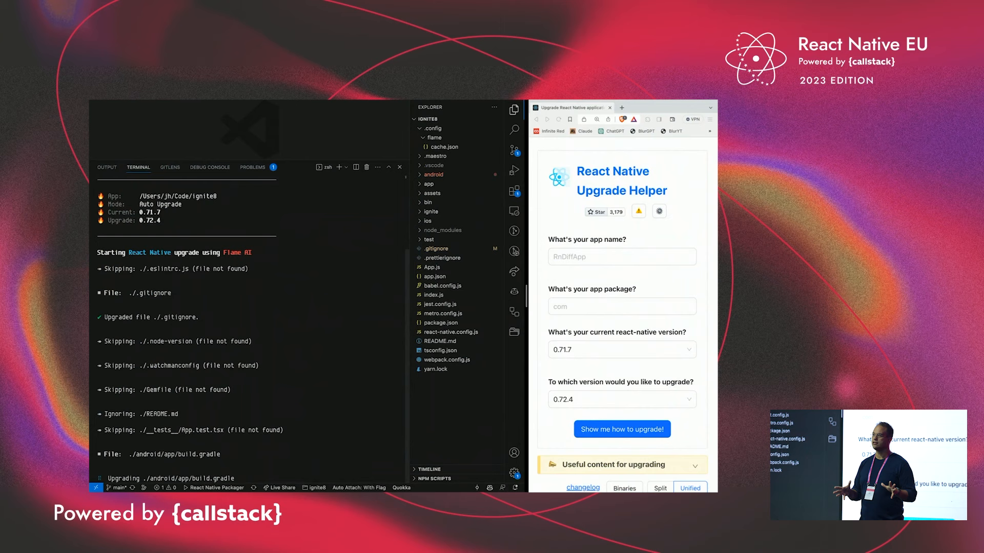
Step: Follow the Flame run's terminal output down to its summary of zero errors and $0.00 cost
{"action": "scroll", "scroll_direction": "down", "scroll_amount": 3}
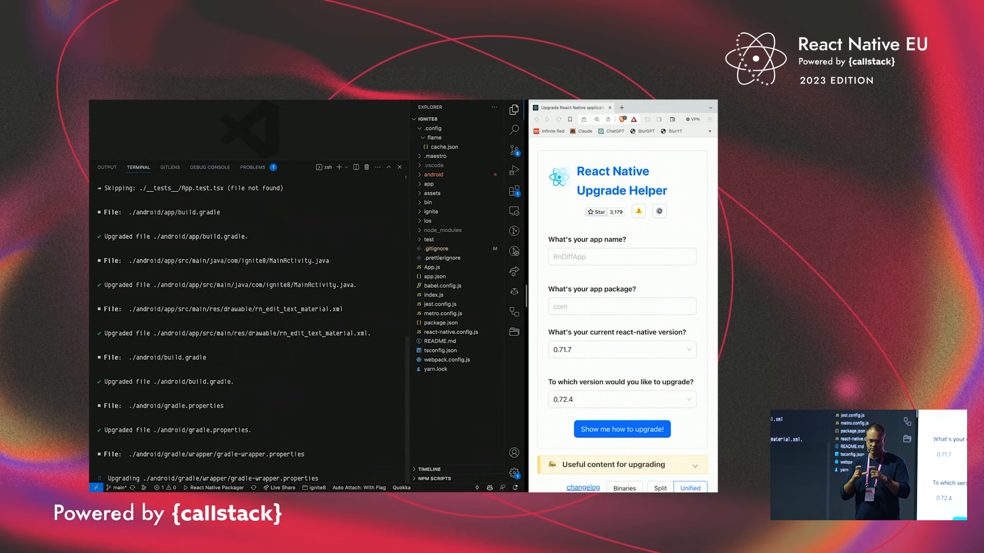
{"action": "scroll", "scroll_direction": "down", "scroll_amount": 3}
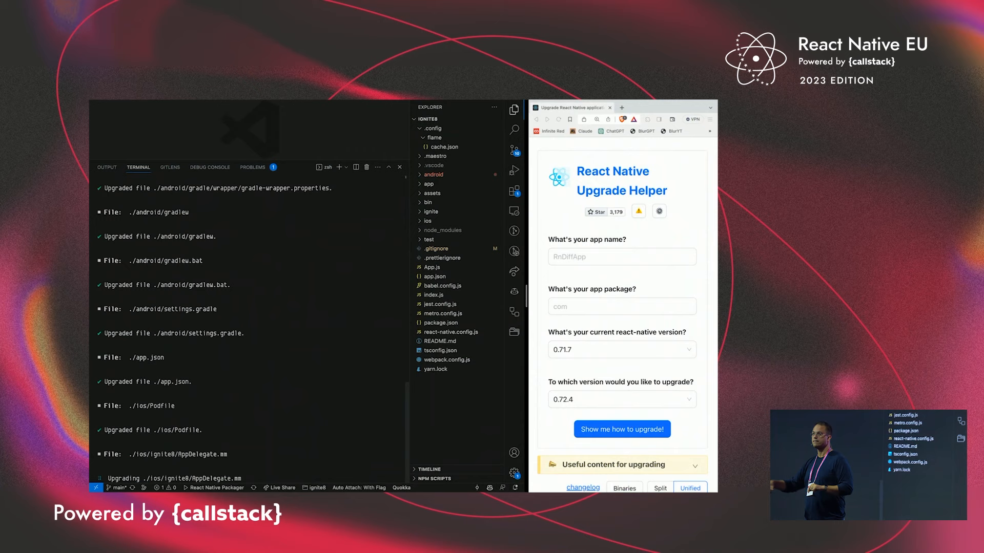
{"action": "scroll", "scroll_direction": "down", "scroll_amount": 3}
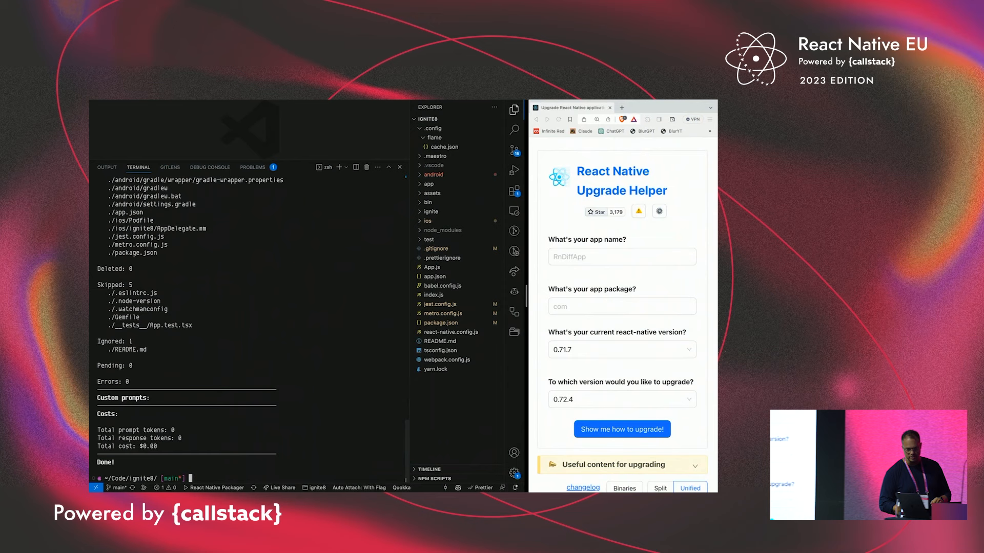
Step: Show the Source Control list of the fifteen files changed by the upgrade
{"action": "left_click", "coordinate": [513, 151]}
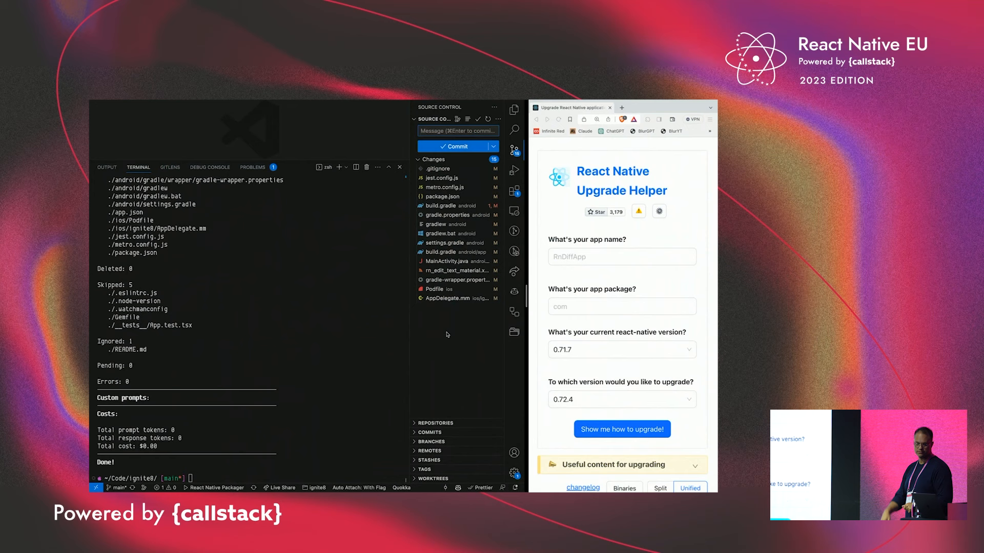
Step: Review the package.json diff showing react-native bumped from 0.71.7 to 0.72.4
{"action": "scroll", "scroll_direction": "down", "scroll_amount": 3}
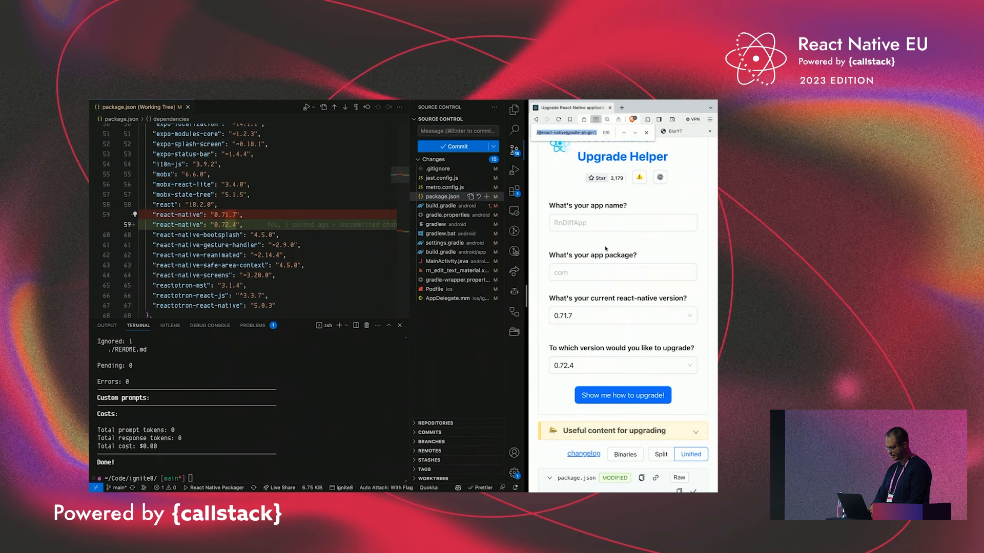
{"action": "scroll", "scroll_direction": "down", "scroll_amount": 3}
{"action": "type", "text": "package.json"}
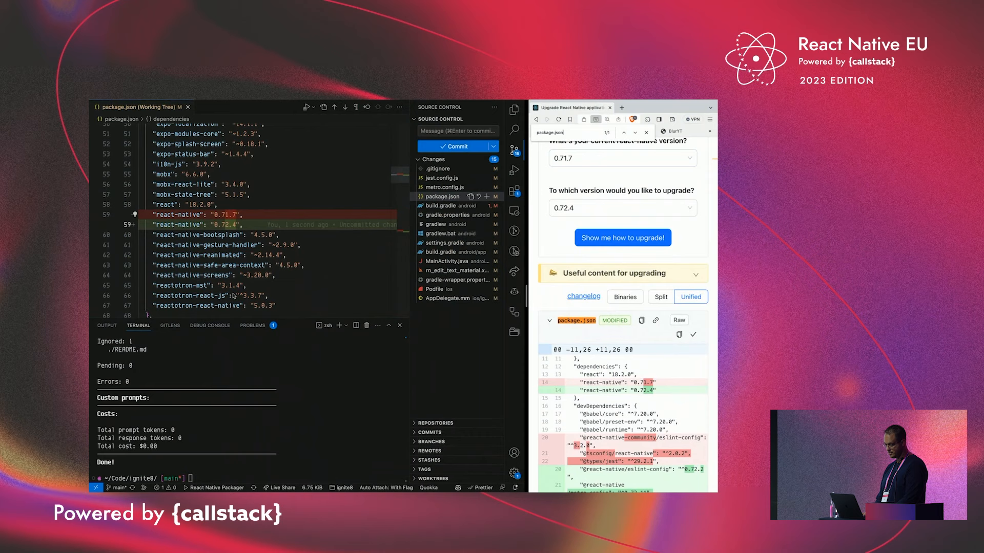
{"action": "type", "text": "git reset --hard"}
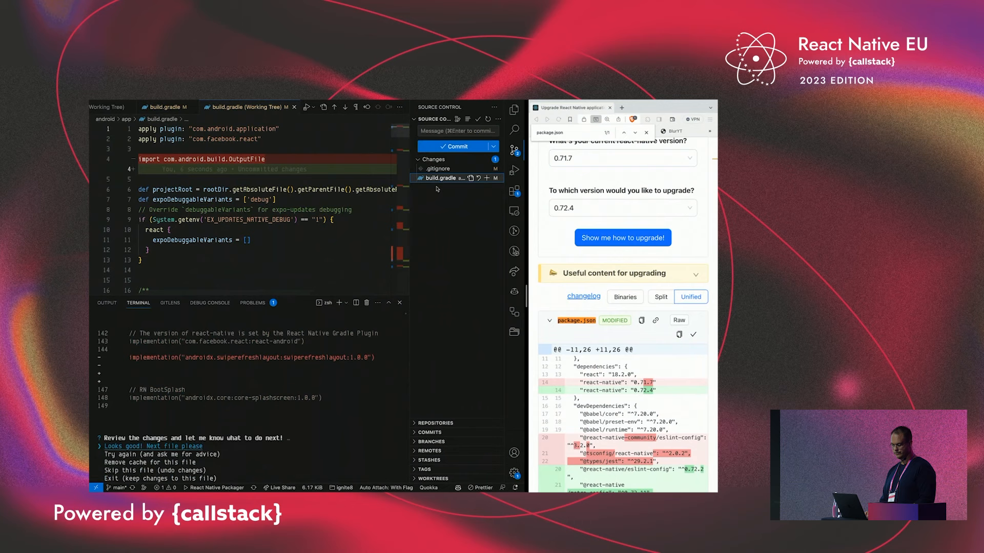
Step: Scroll through Flame's build.gradle diff that removes the OutputFile import
{"action": "scroll", "scroll_direction": "down", "scroll_amount": 3}
{"action": "type", "text": "MainActi"}
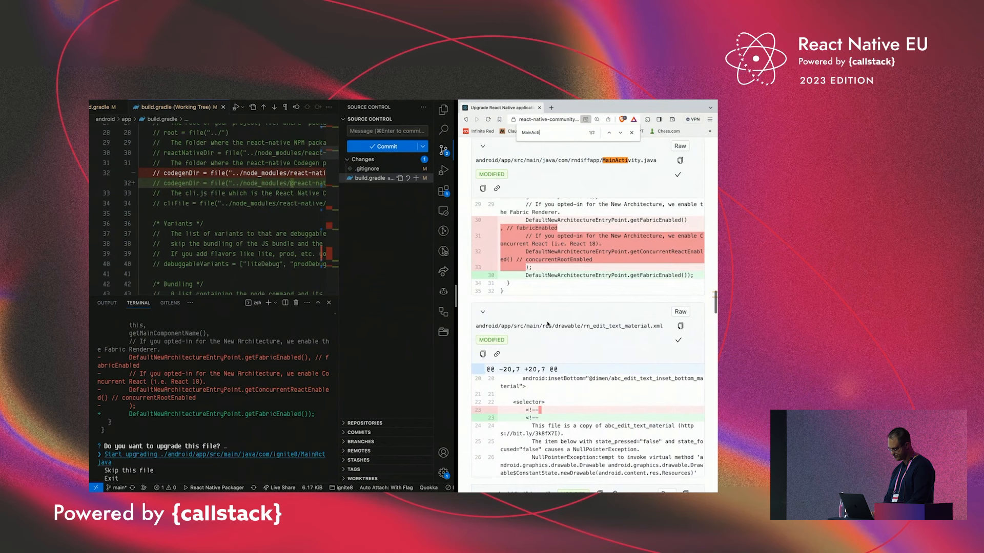
Step: Quick-open MainActivity.java from the ignite8 Android sources by searching 'main'
{"action": "type", "text": "main"}
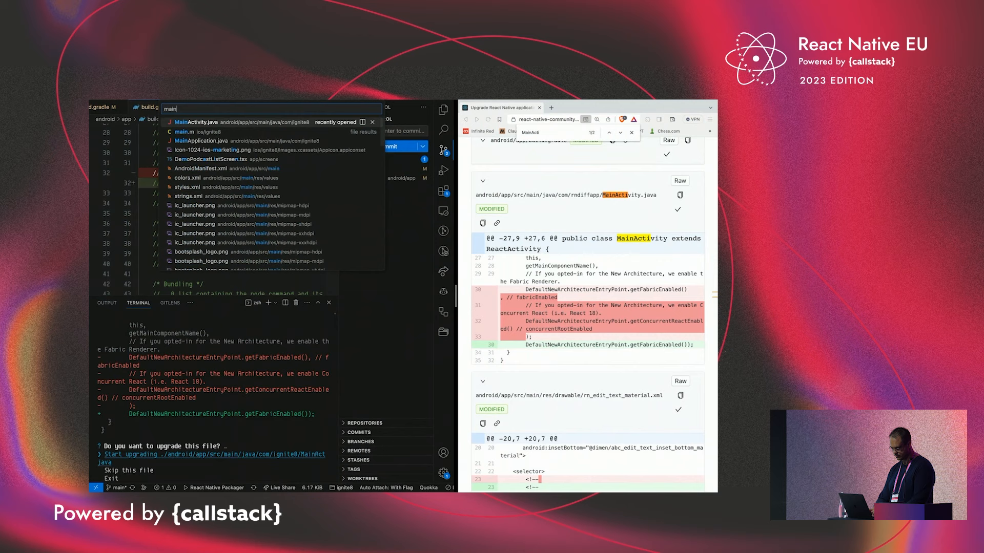
{"action": "left_click", "coordinate": [196, 122]}
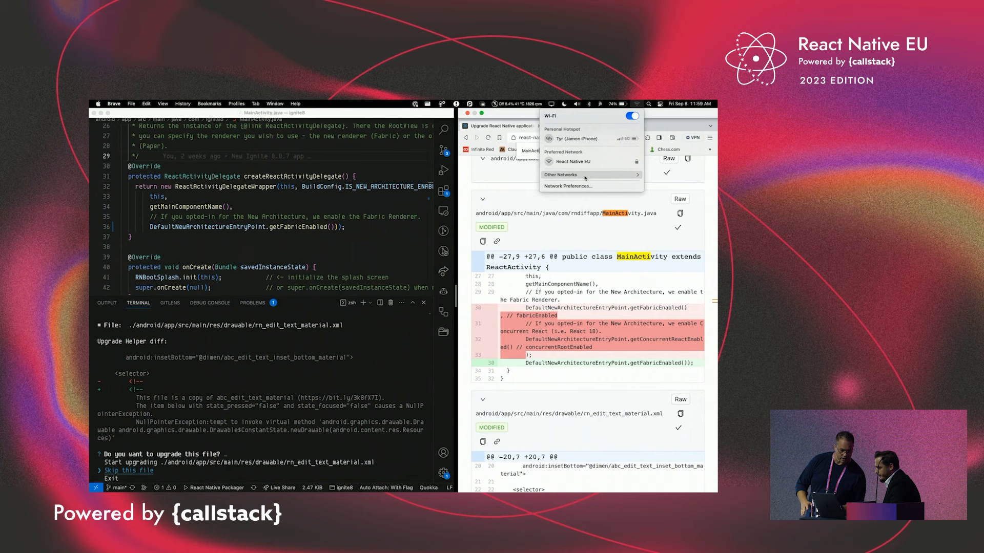
Step: Respond to Flame's MainActivity.java prompt so the run moves on to rn_edit_text_material.xml
{"action": "left_click", "coordinate": [560, 174]}
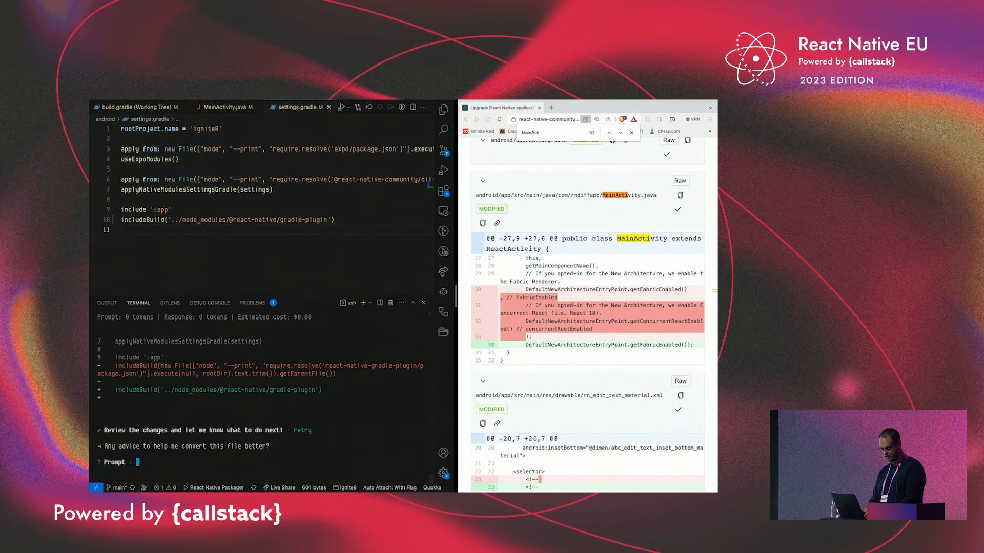
Step: Reply to Flame's settings.gradle prompt: keep the "new File([...])" syntax and just change the path
{"action": "type", "text": "Keep the \"new File([..."}
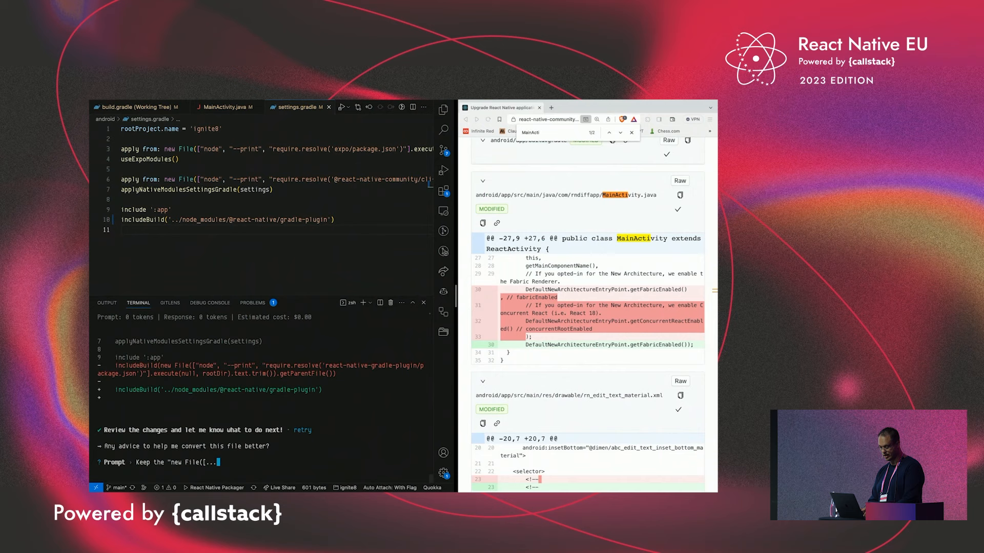
{"action": "type", "text": "syntax and just change the"}
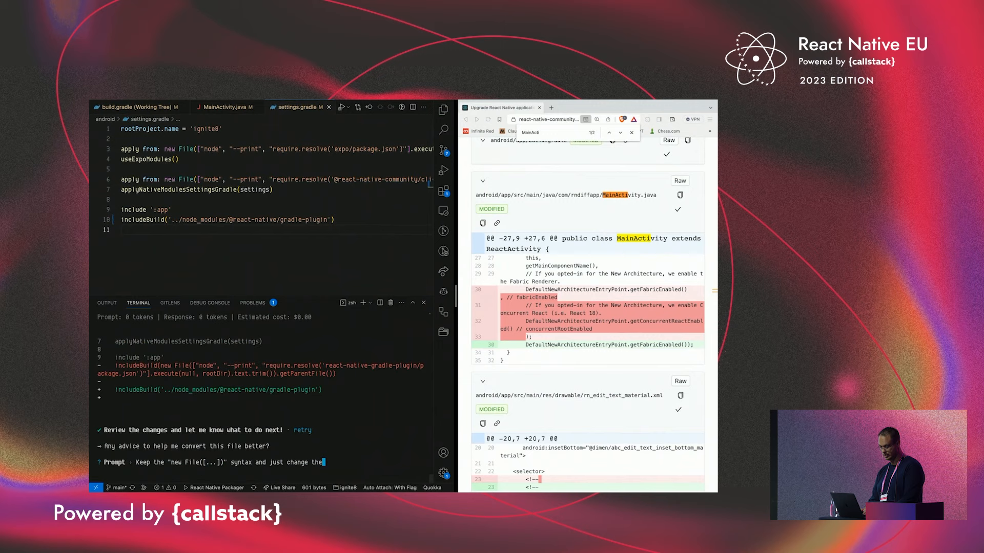